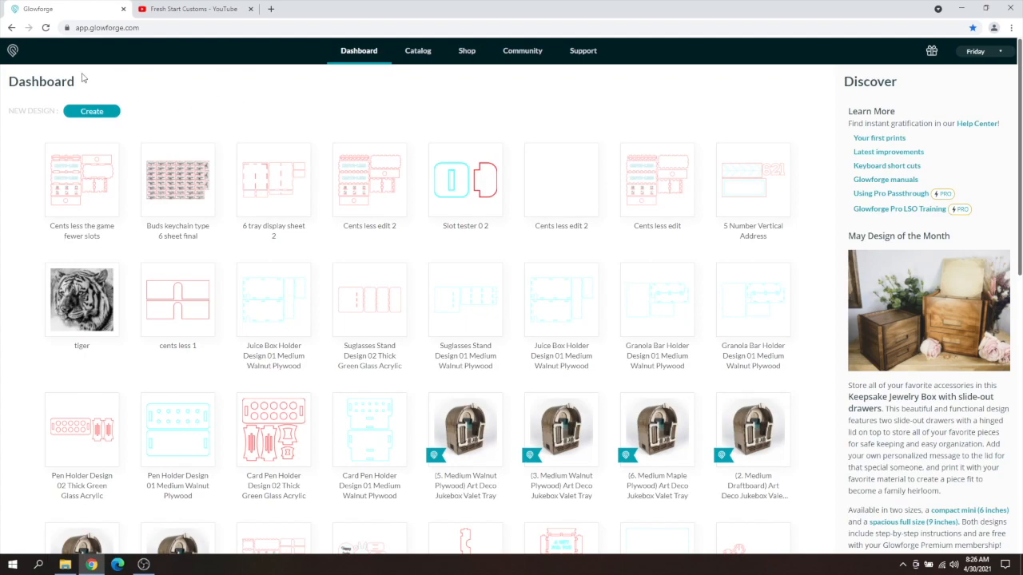
mouse_move(121, 83)
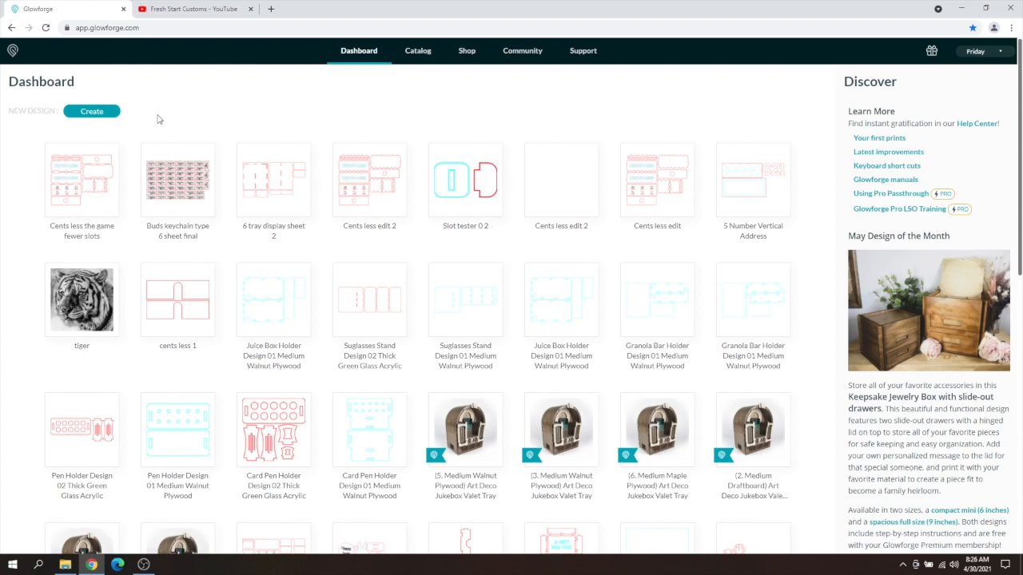
mouse_move(93, 115)
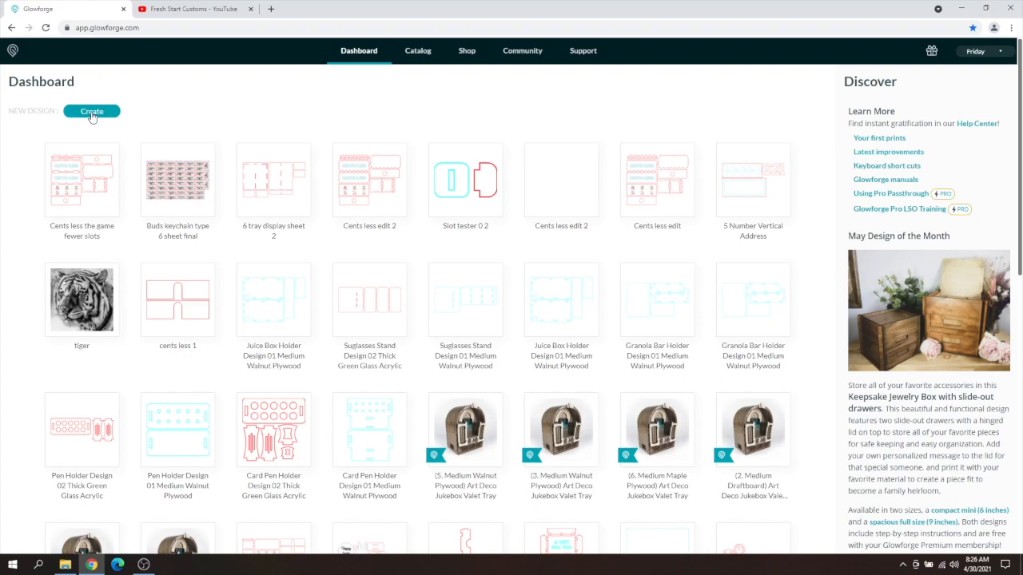
- Start a new design by uploading from a file via the Create menu
click(93, 112)
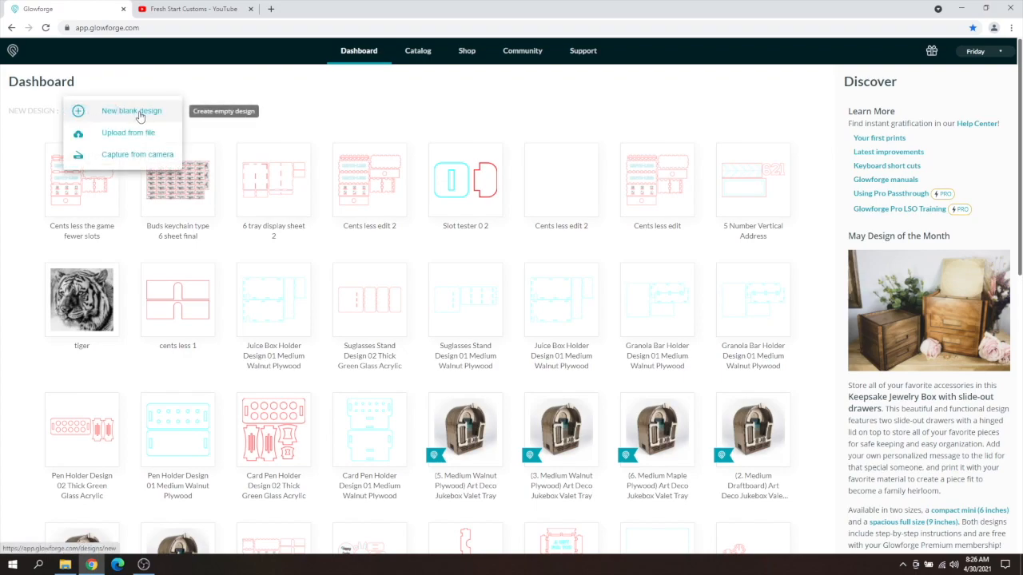
mouse_move(158, 117)
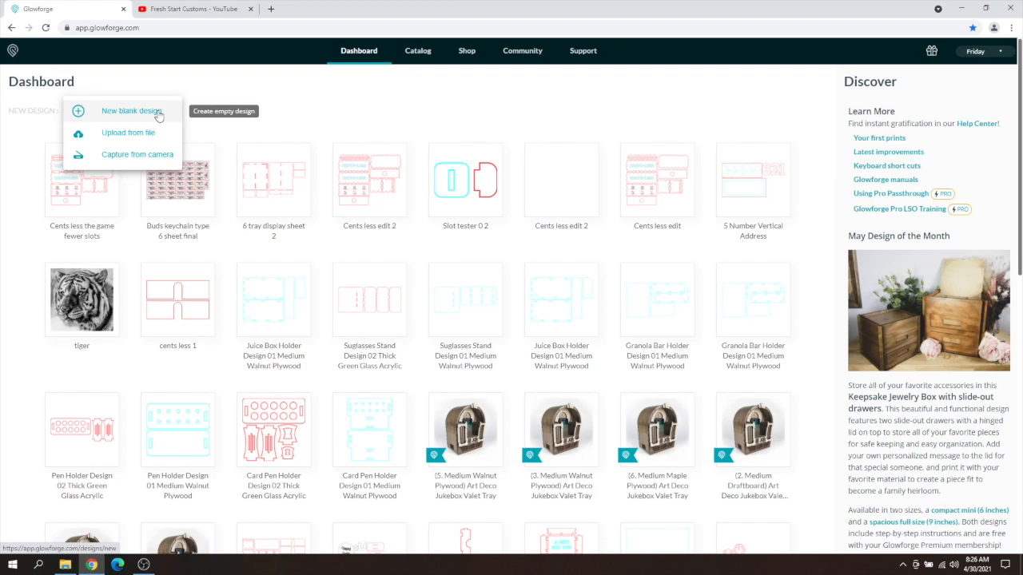
mouse_move(153, 125)
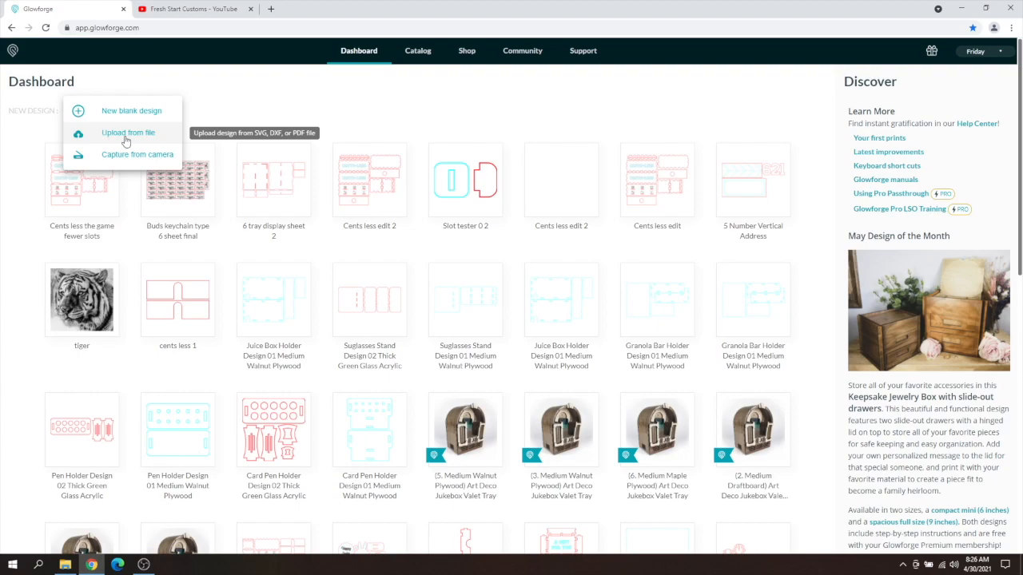
mouse_move(128, 163)
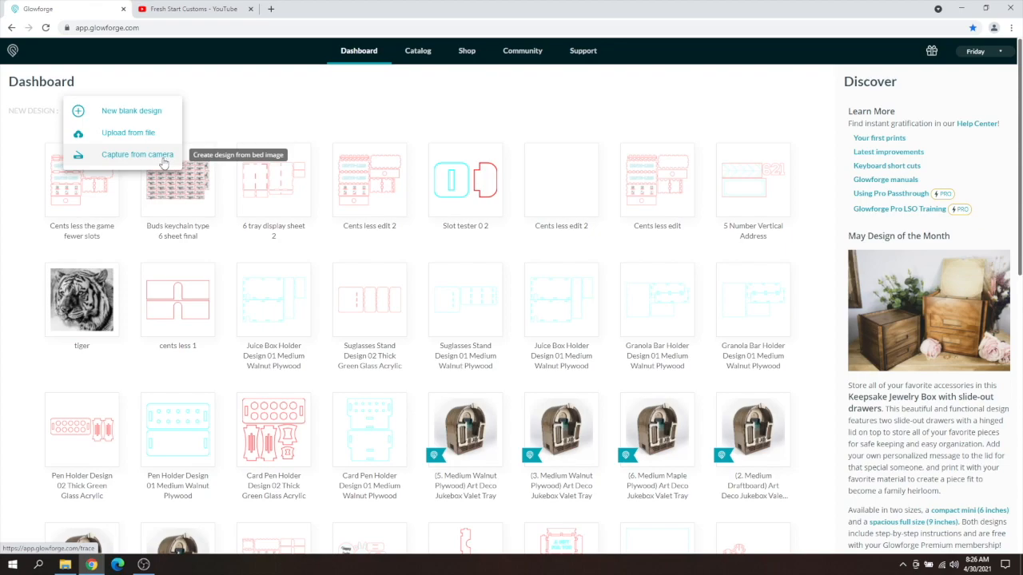
mouse_move(127, 132)
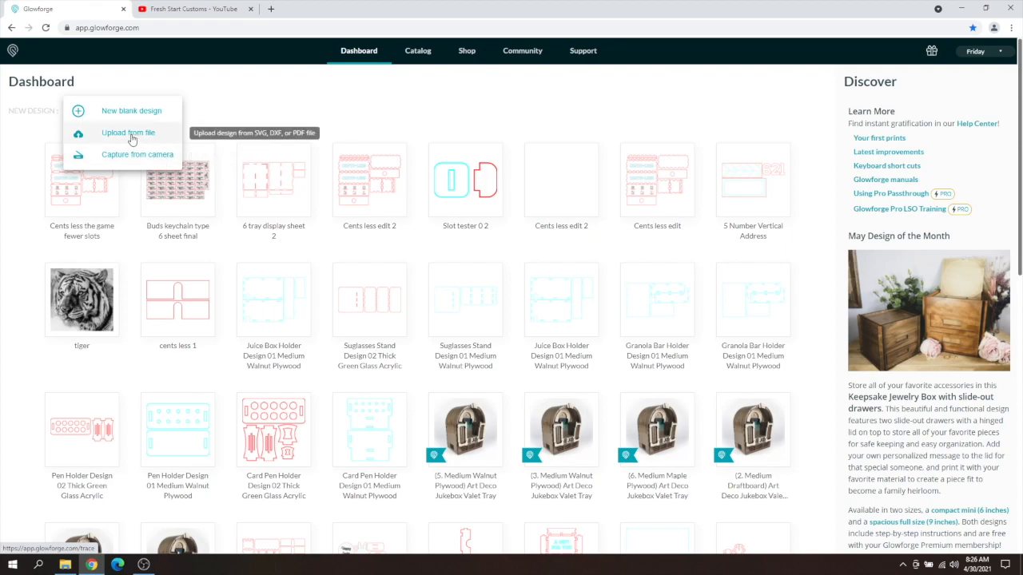
mouse_move(128, 133)
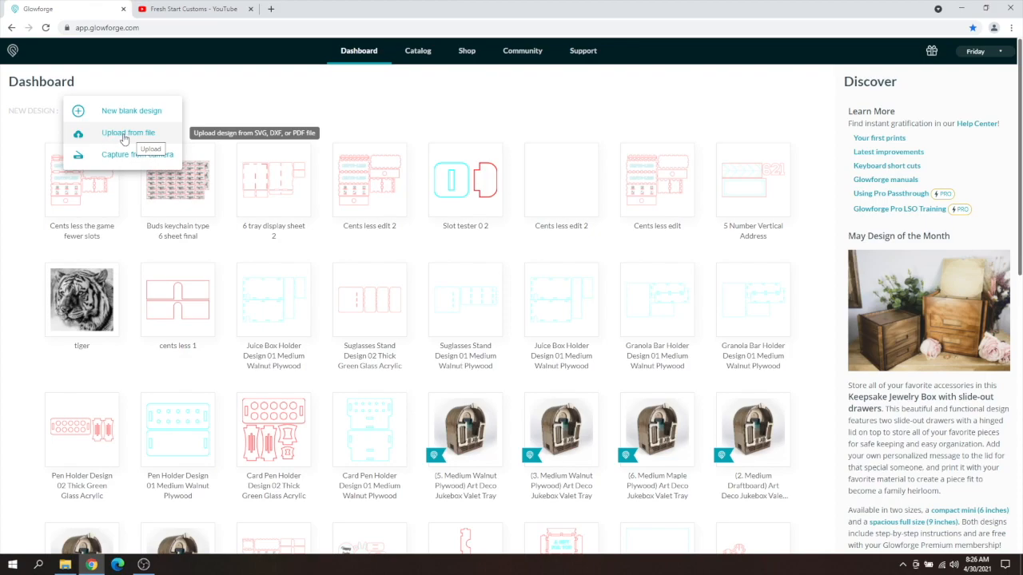
click(128, 133)
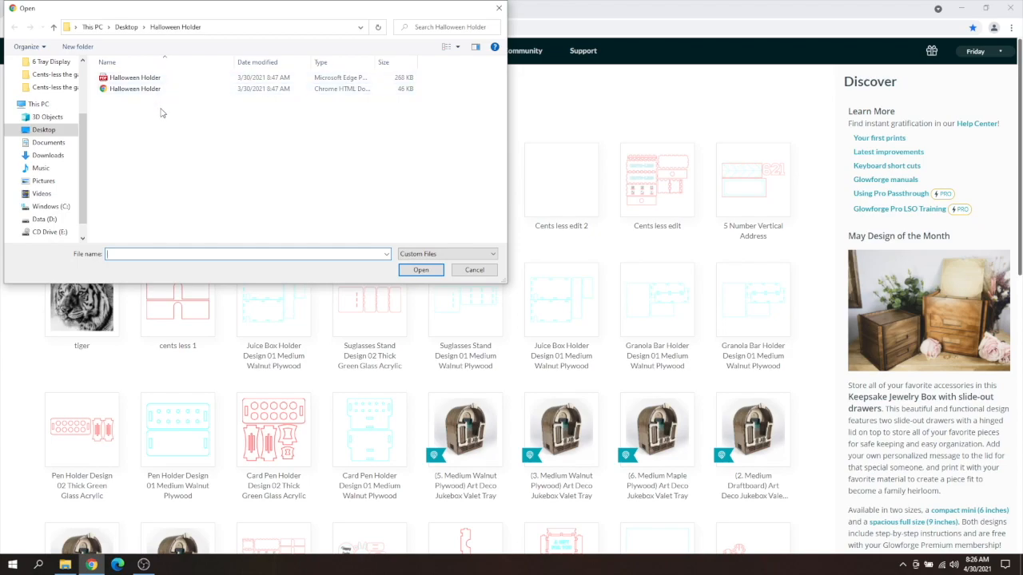
- Select the Halloween Holder Chrome HTML Document so its name fills the File name box
click(134, 90)
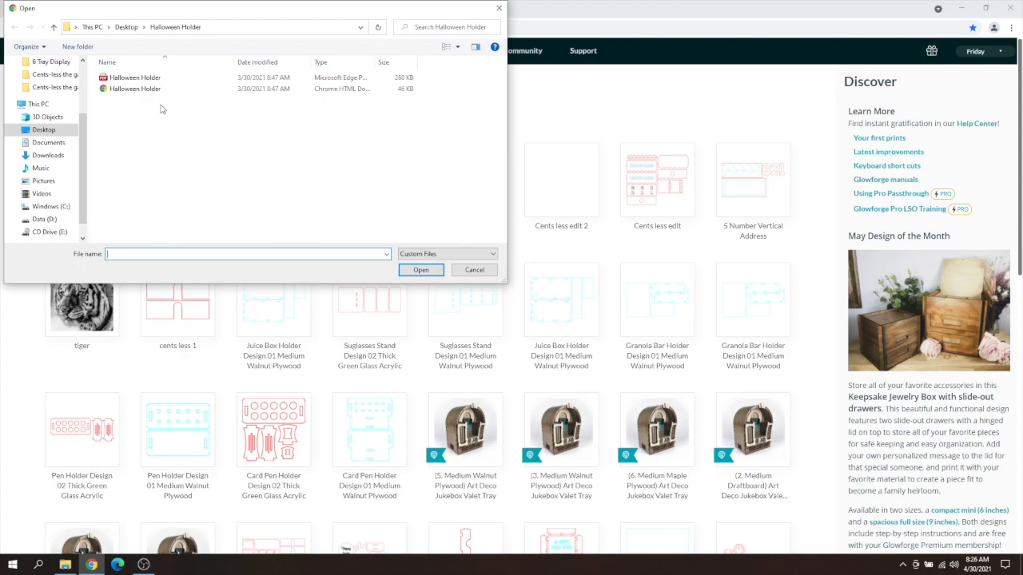
mouse_move(143, 90)
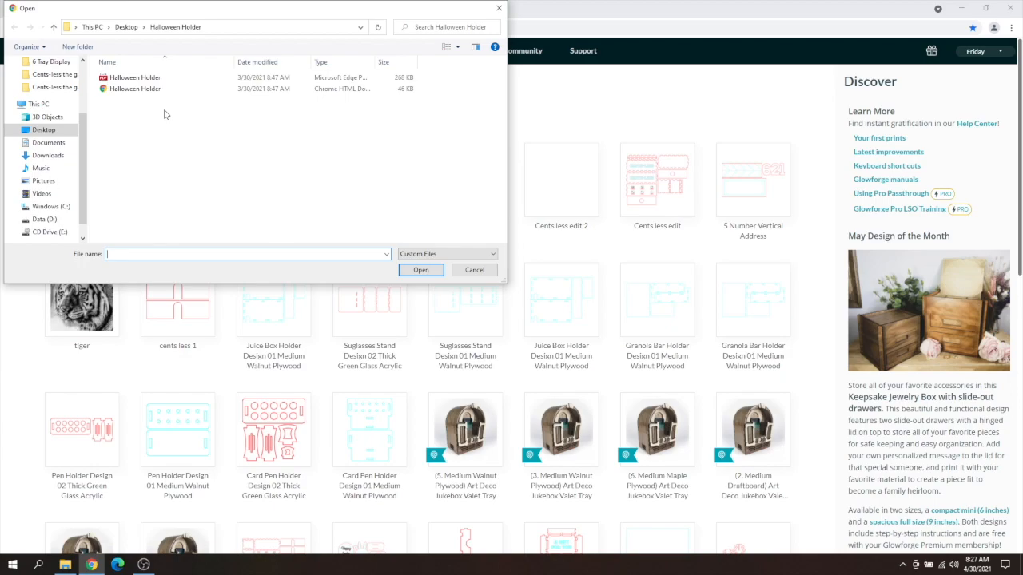
click(134, 77)
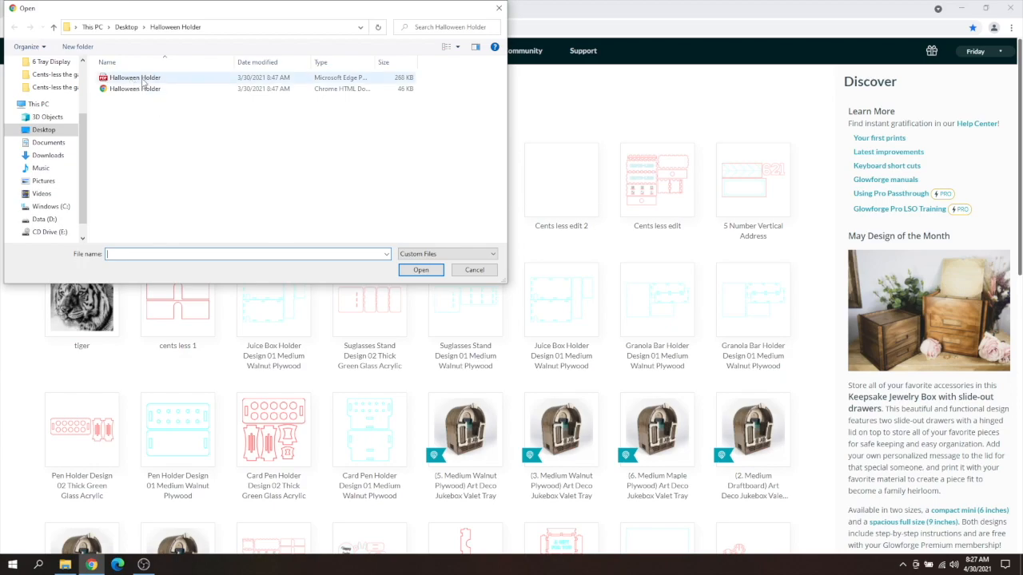
mouse_move(144, 83)
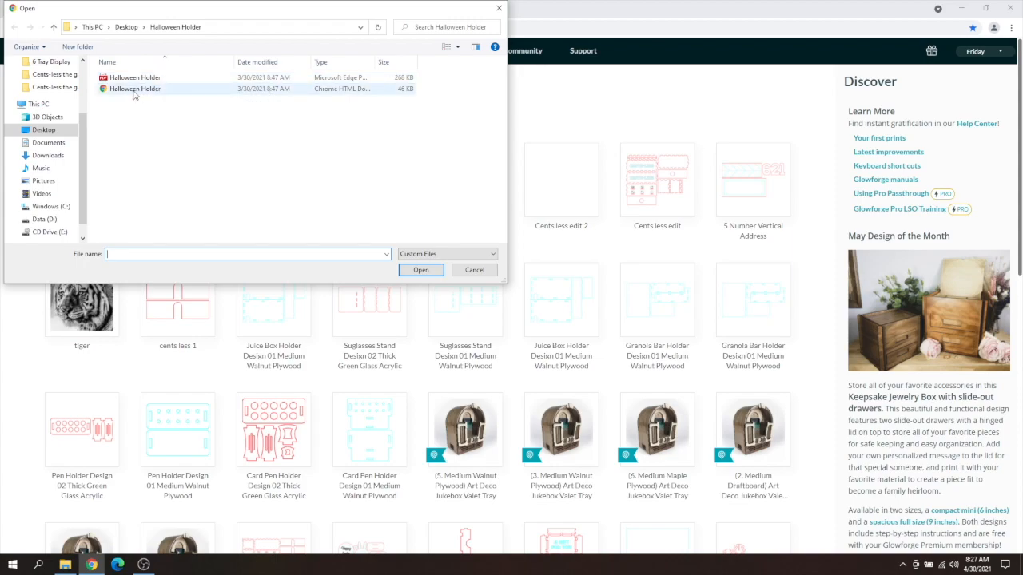
click(134, 90)
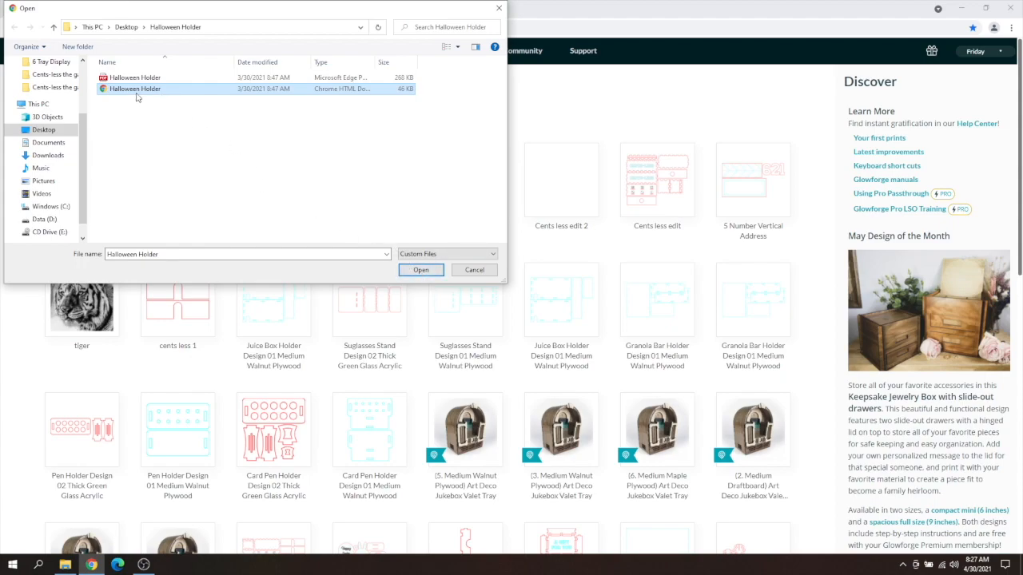
mouse_move(134, 90)
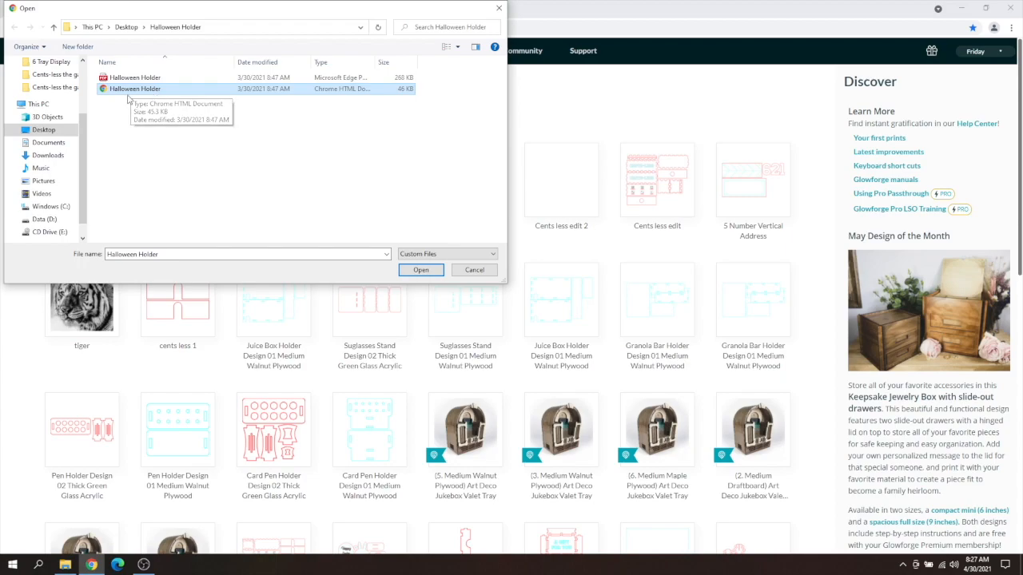
mouse_move(109, 101)
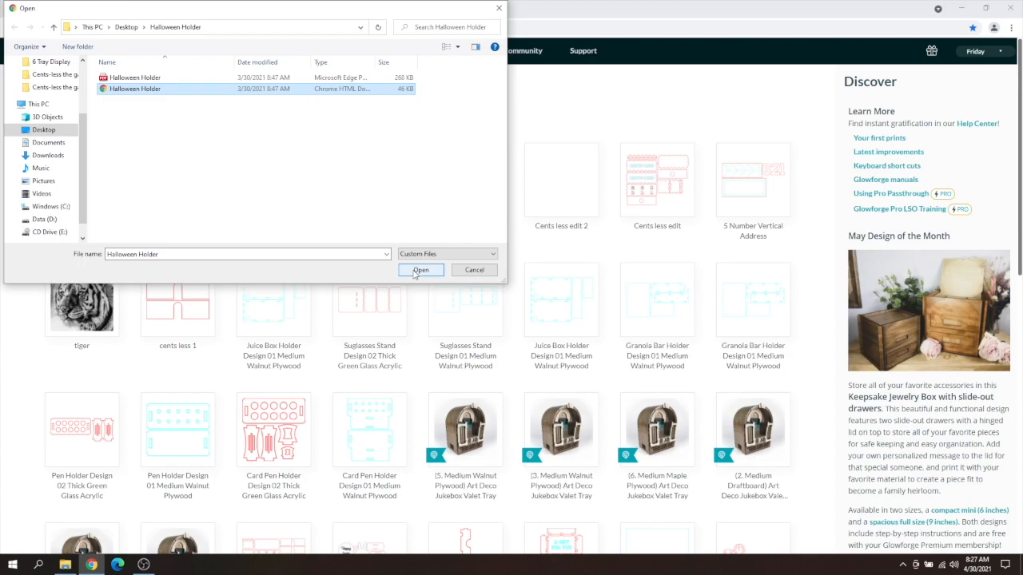
click(421, 268)
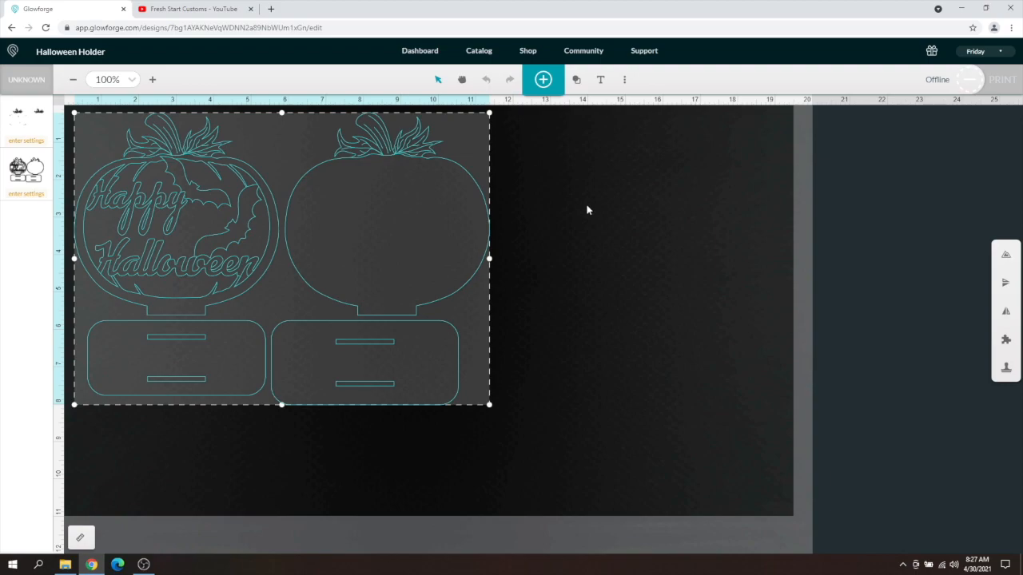
mouse_move(585, 208)
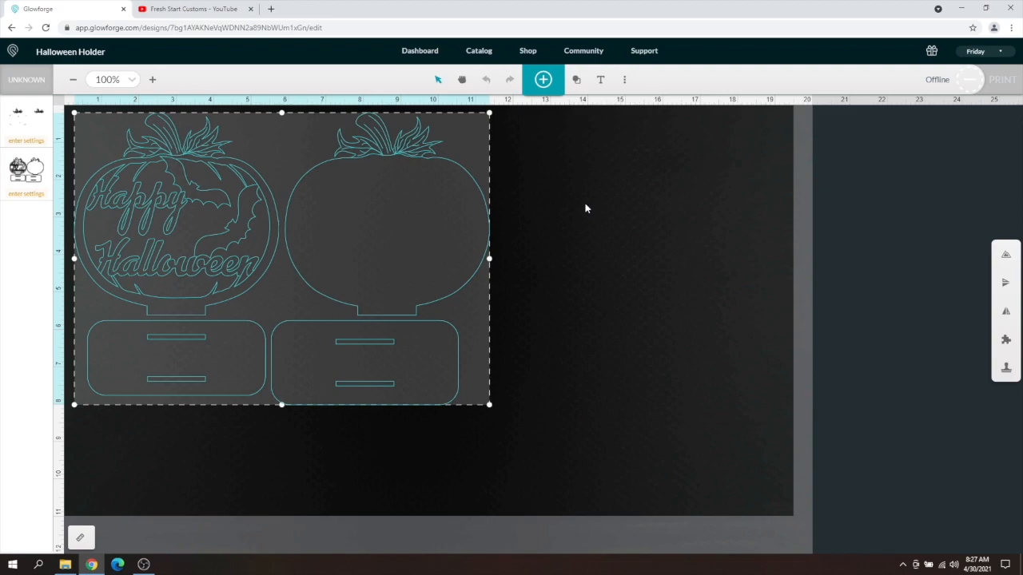
mouse_move(582, 205)
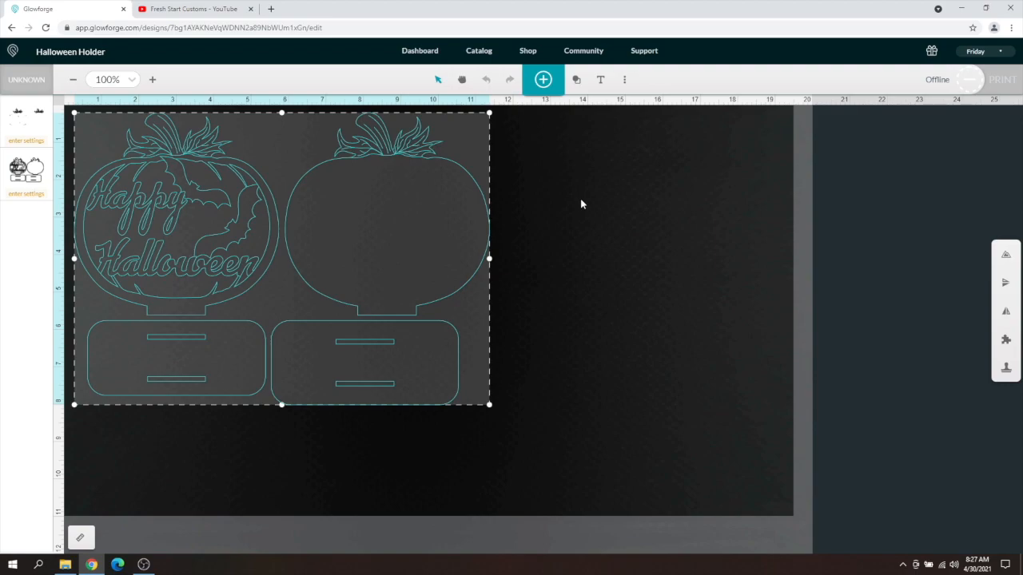
mouse_move(573, 200)
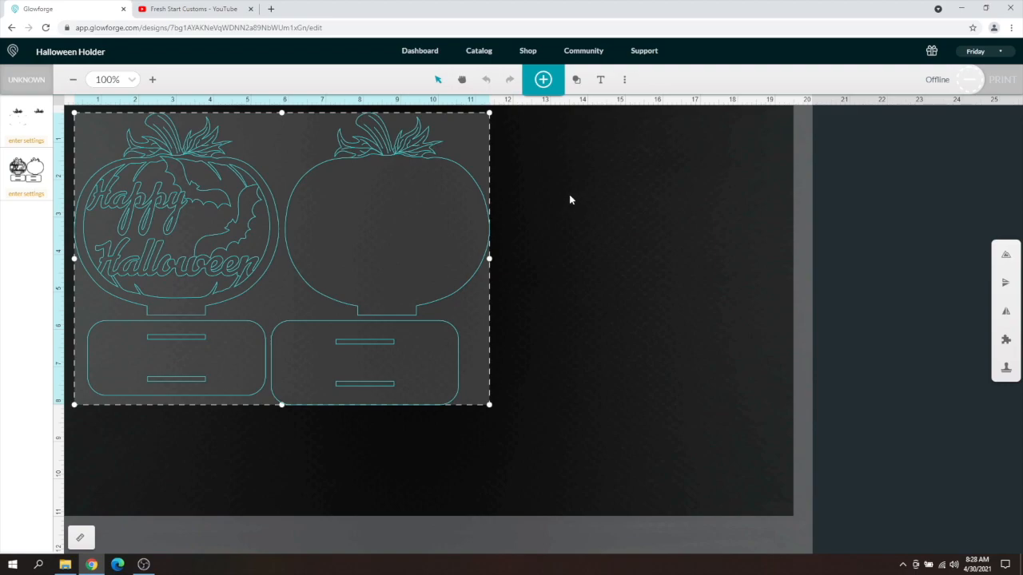